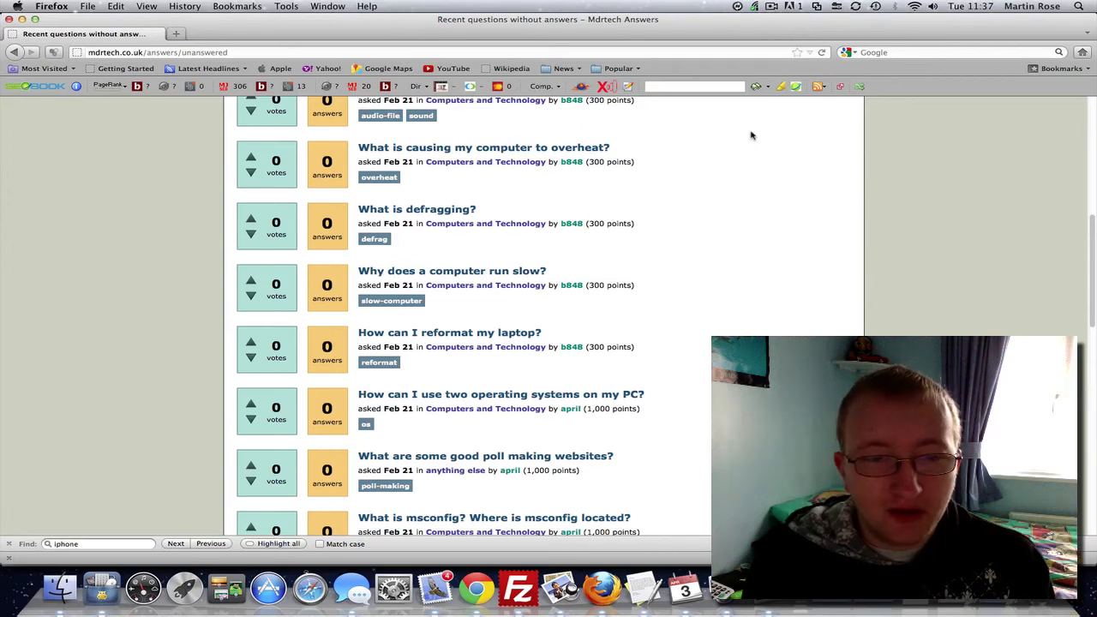
{"action": "mouse_move", "coordinate": [727, 248]}
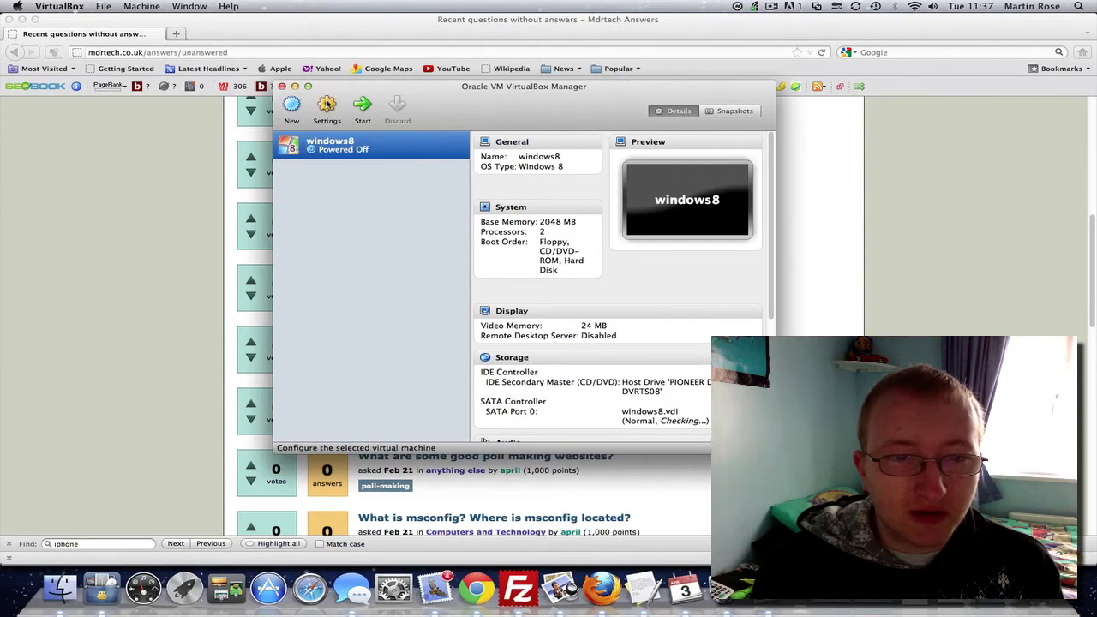
{"action": "left_click", "coordinate": [327, 105]}
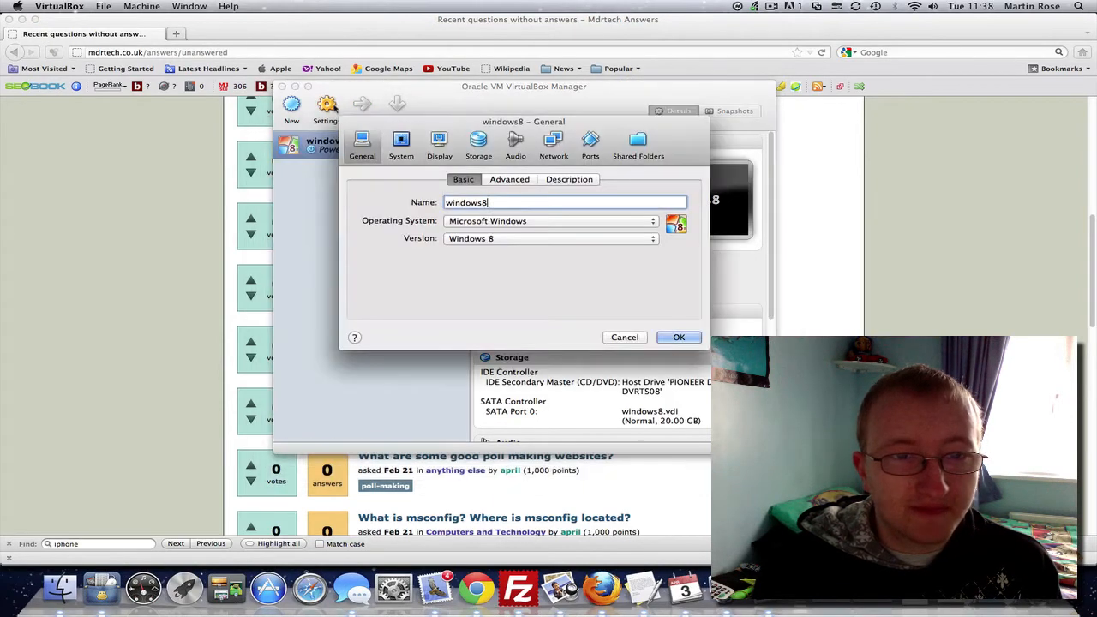
{"action": "left_click", "coordinate": [401, 142]}
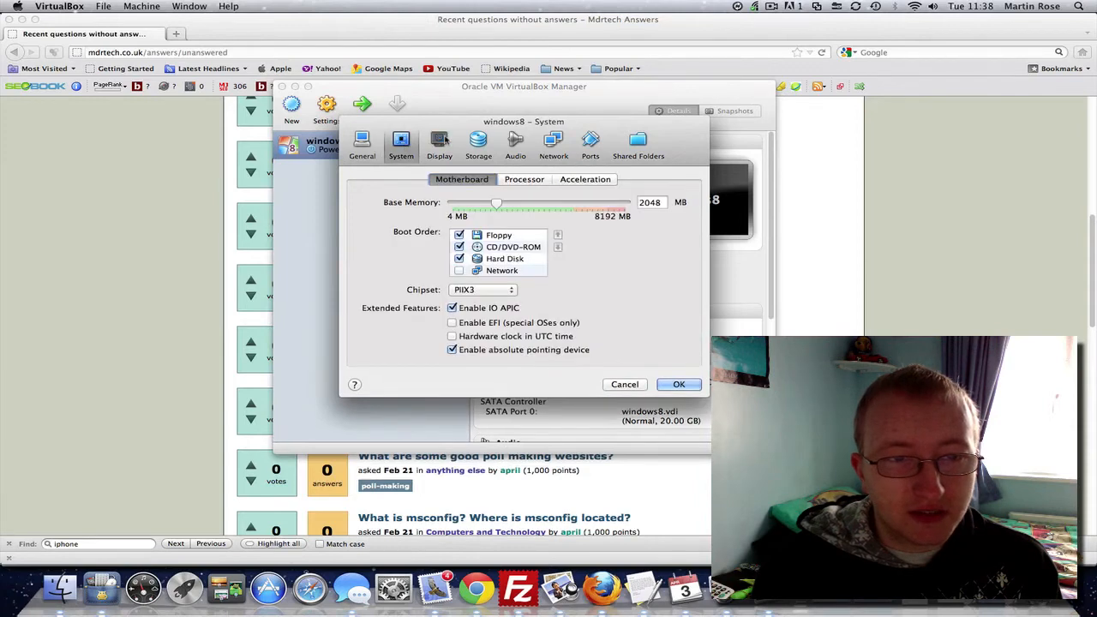
{"action": "left_click", "coordinate": [439, 144]}
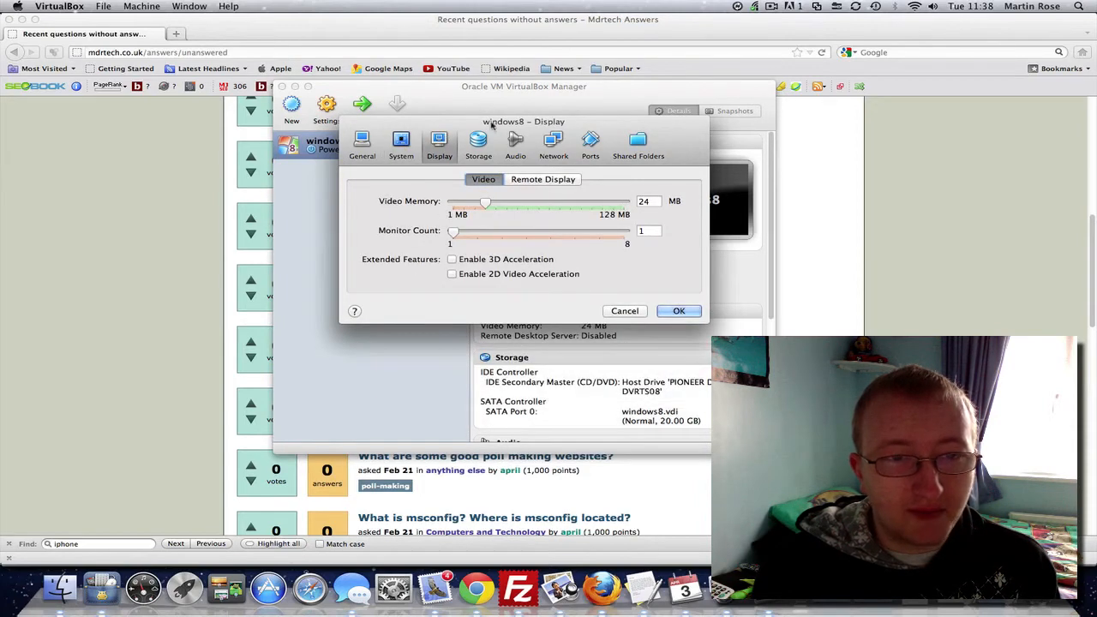
{"action": "mouse_move", "coordinate": [478, 143]}
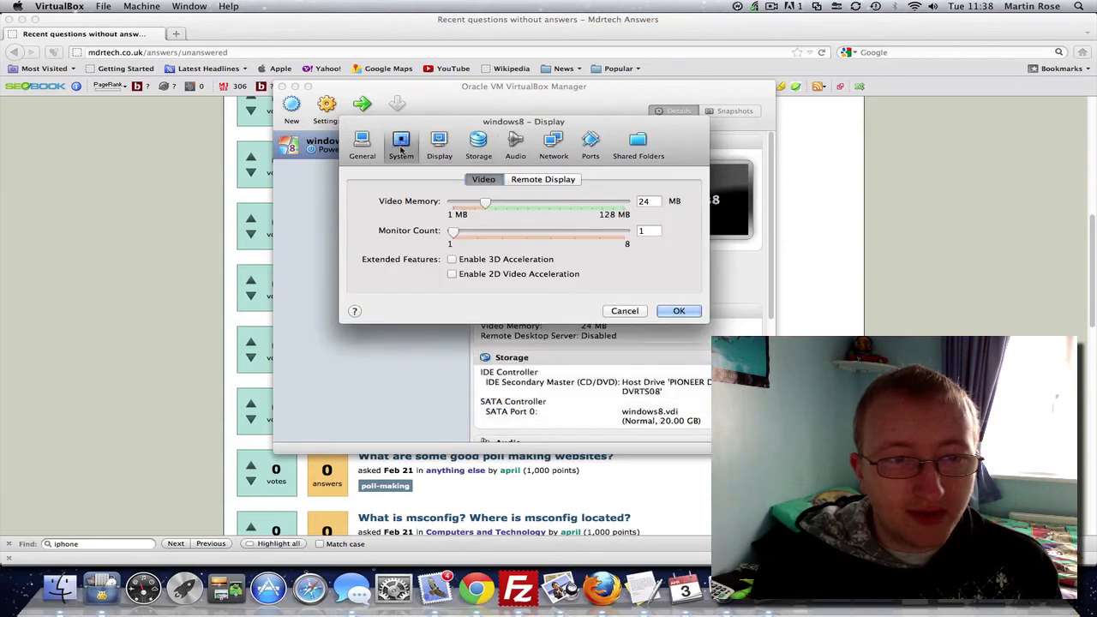
{"action": "left_click", "coordinate": [362, 144]}
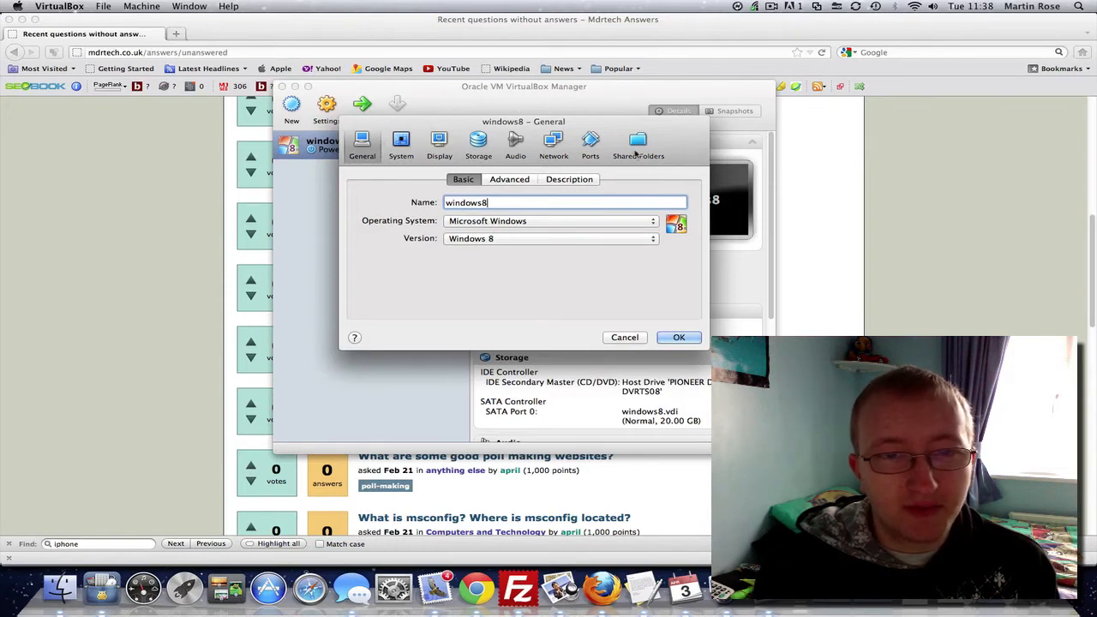
{"action": "mouse_move", "coordinate": [681, 300]}
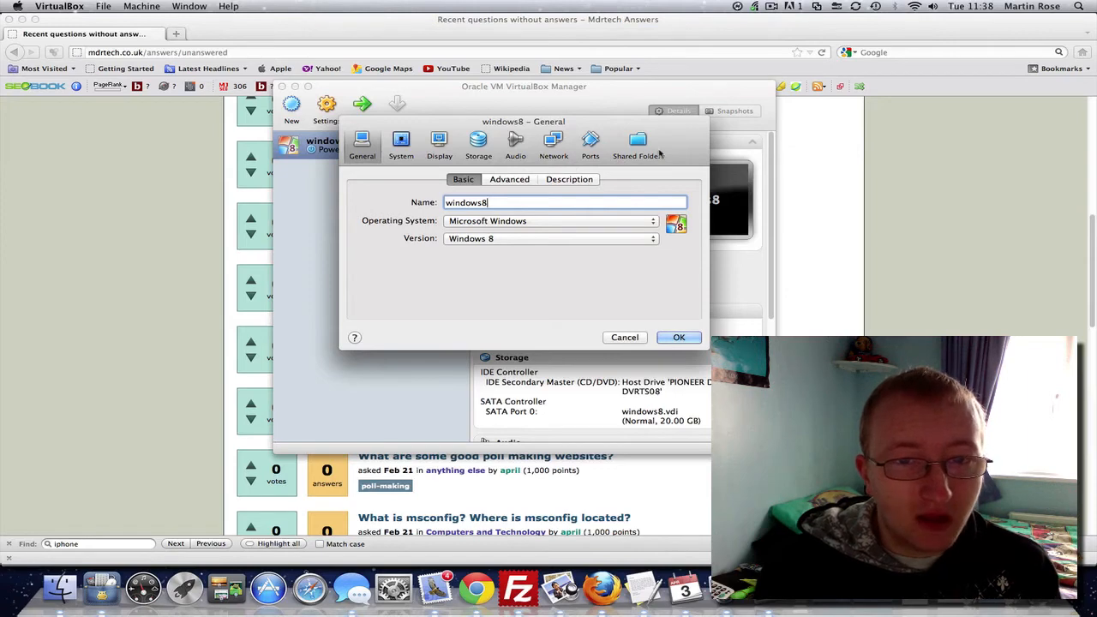
{"action": "left_click", "coordinate": [679, 337]}
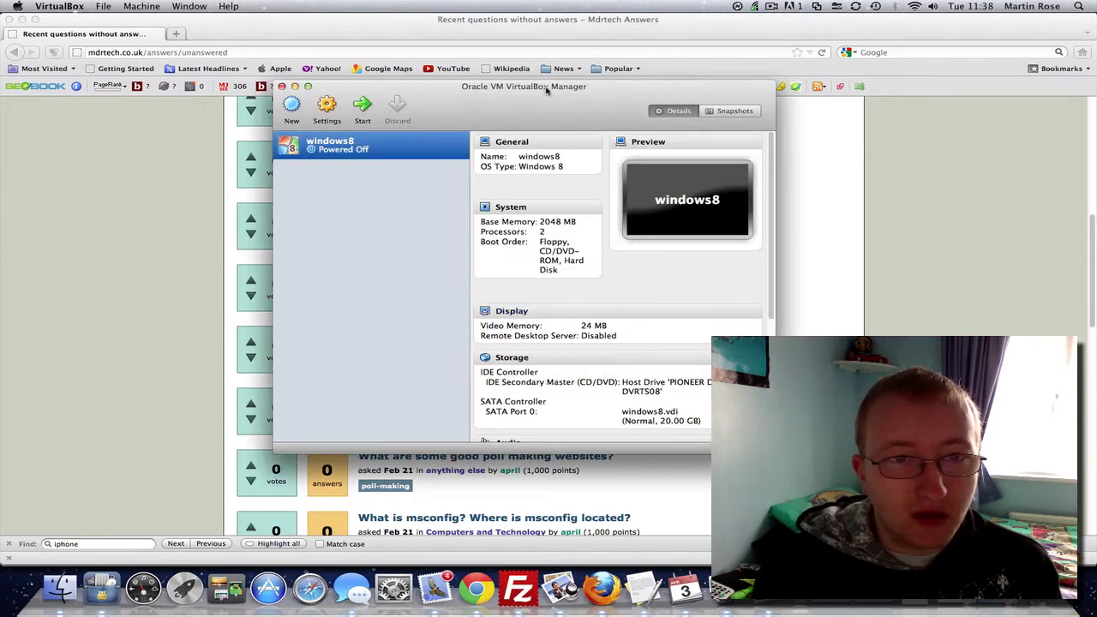
{"action": "left_click_drag", "start_coordinate": [524, 86], "coordinate": [595, 114]}
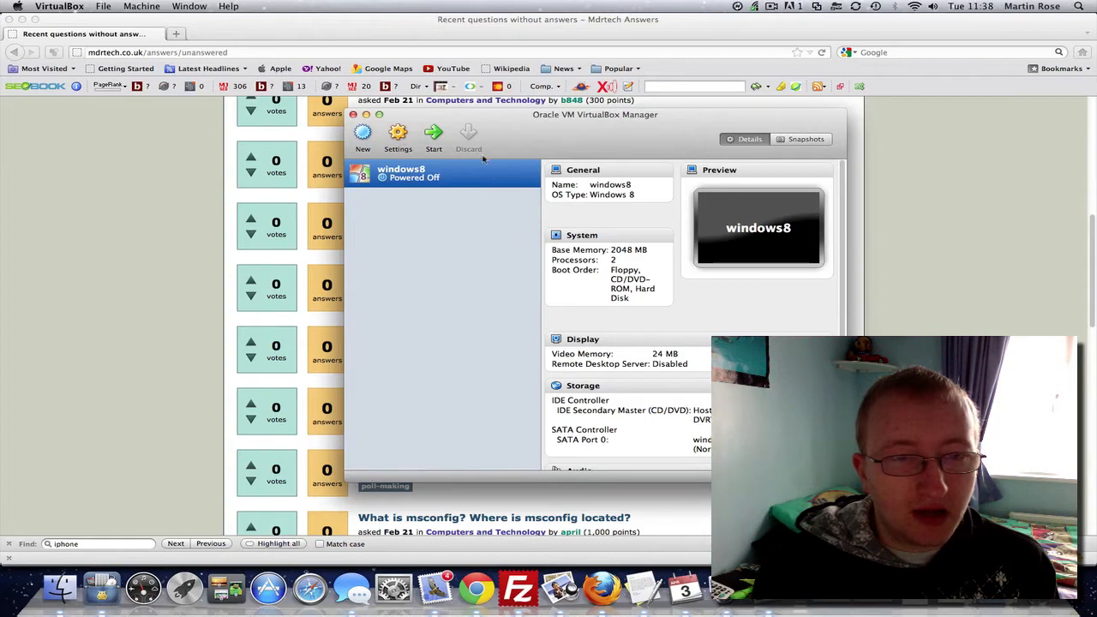
{"action": "left_click_drag", "start_coordinate": [594, 114], "coordinate": [531, 99]}
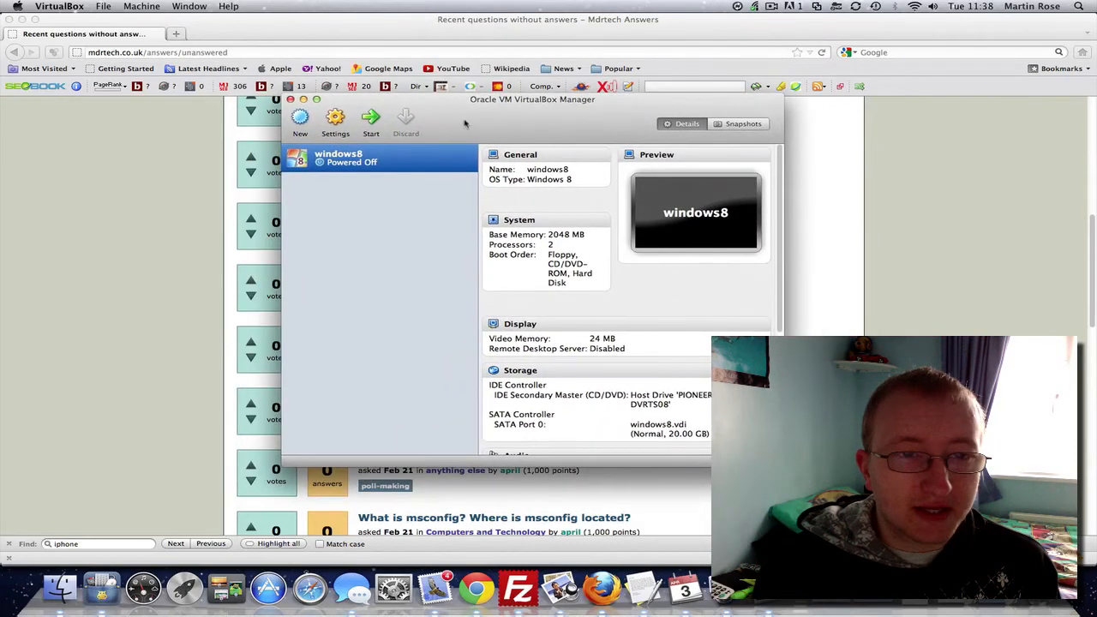
{"action": "mouse_move", "coordinate": [353, 183]}
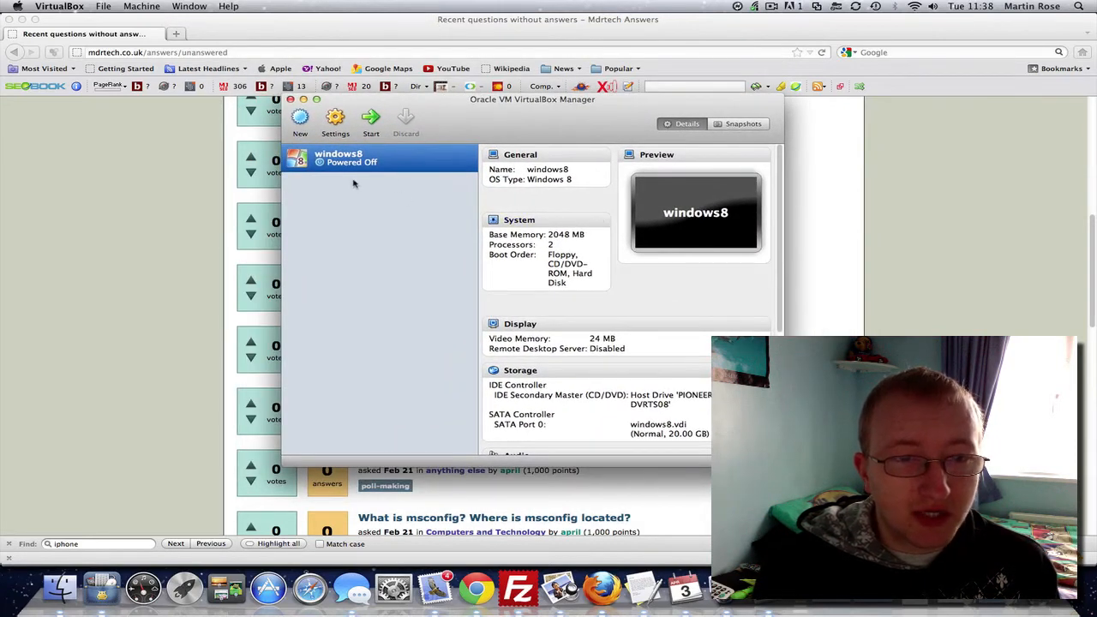
{"action": "mouse_move", "coordinate": [628, 461]}
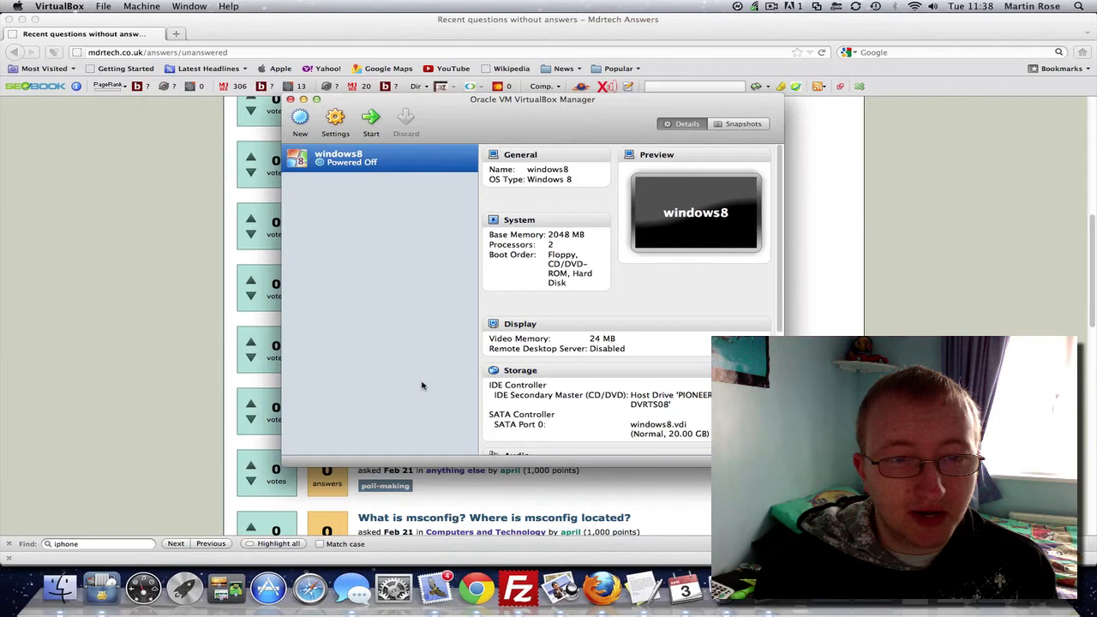
{"action": "mouse_move", "coordinate": [589, 109]}
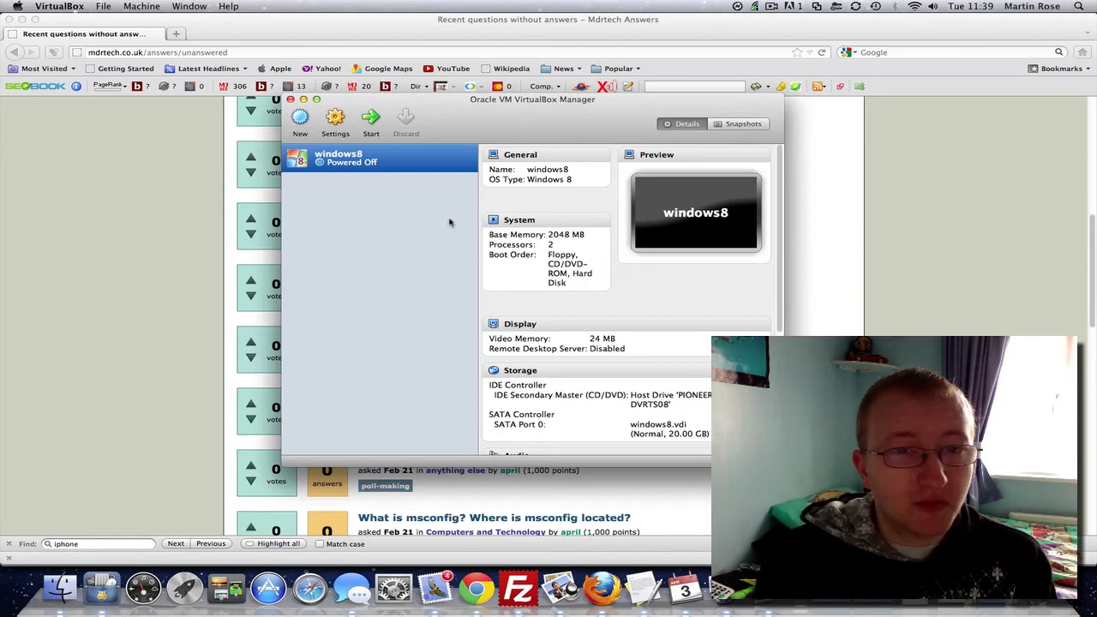
{"action": "left_click_drag", "start_coordinate": [531, 99], "coordinate": [607, 110]}
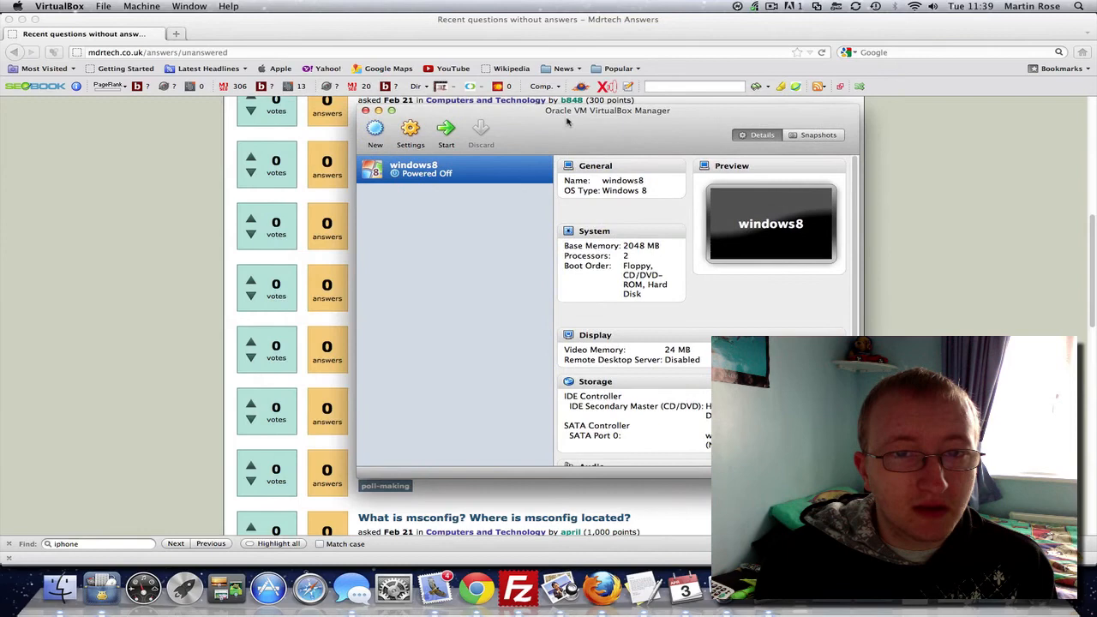
{"action": "mouse_move", "coordinate": [468, 306]}
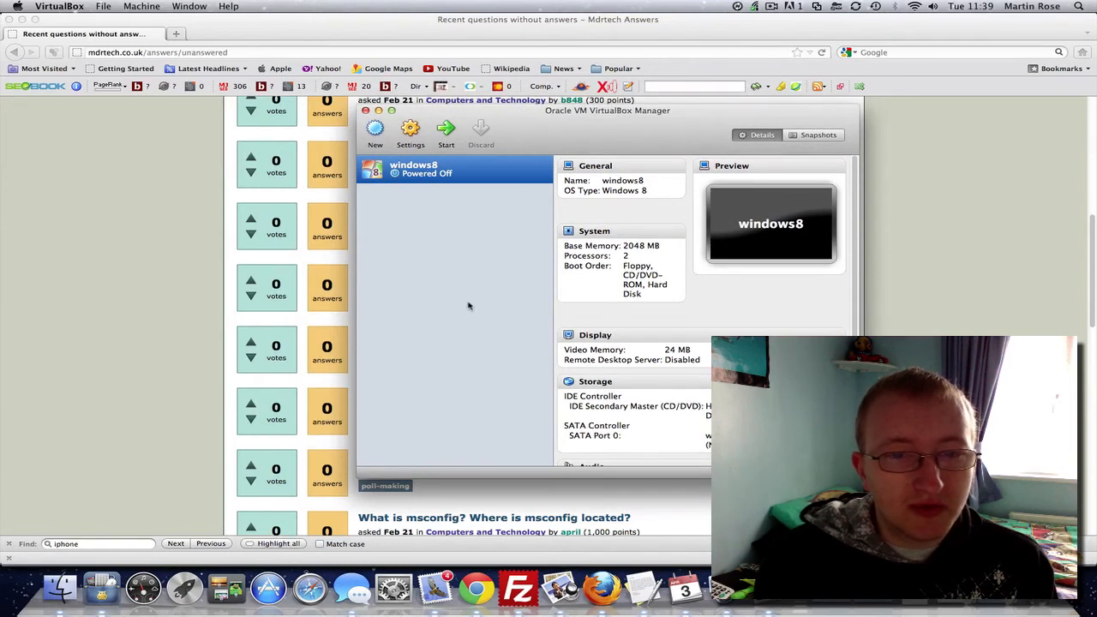